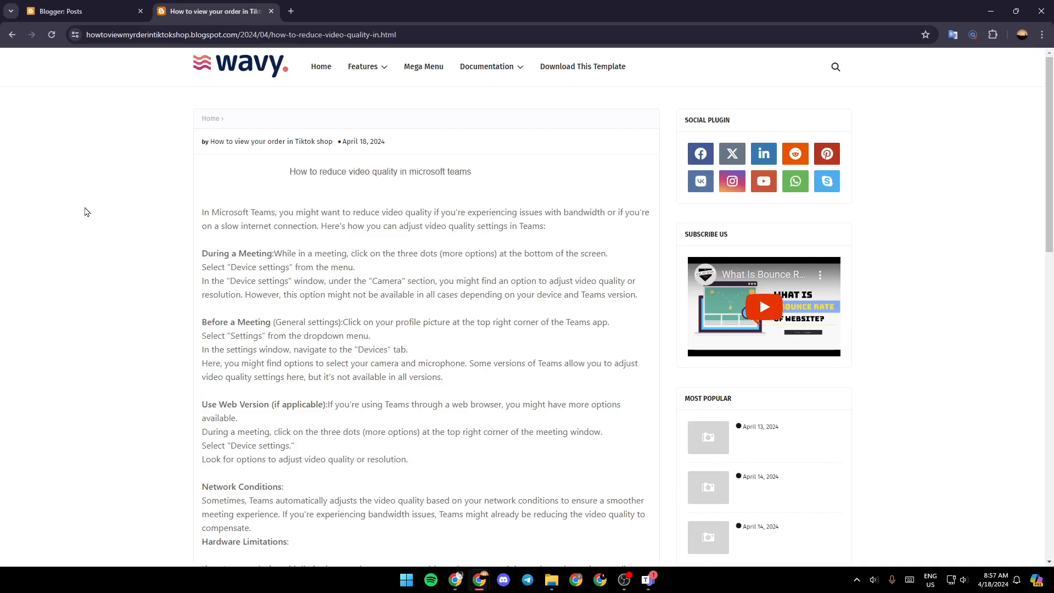
{"action": "mouse_move", "coordinate": [449, 184]}
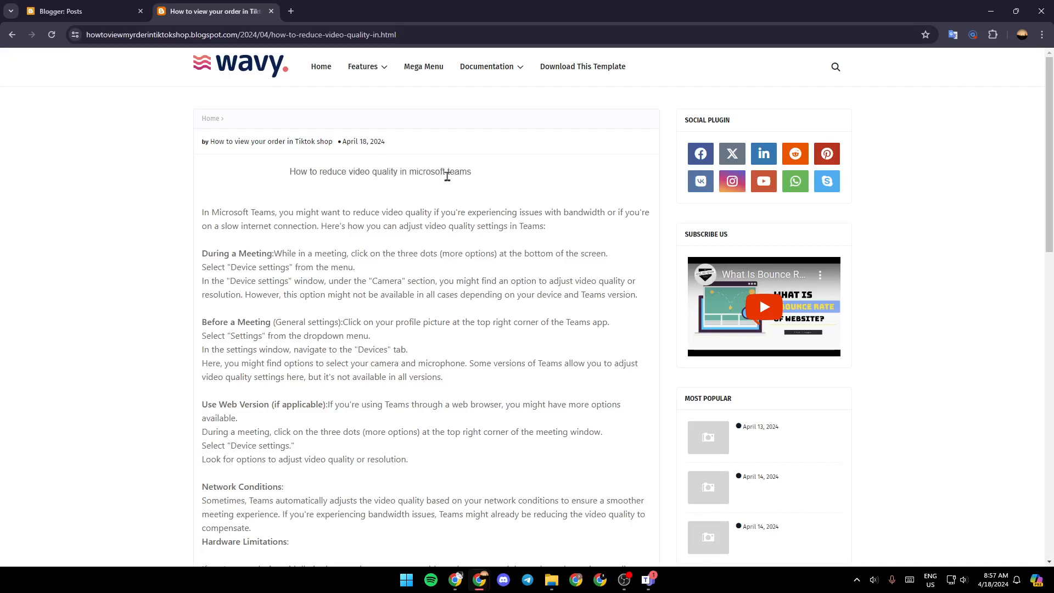
{"action": "mouse_move", "coordinate": [250, 223]}
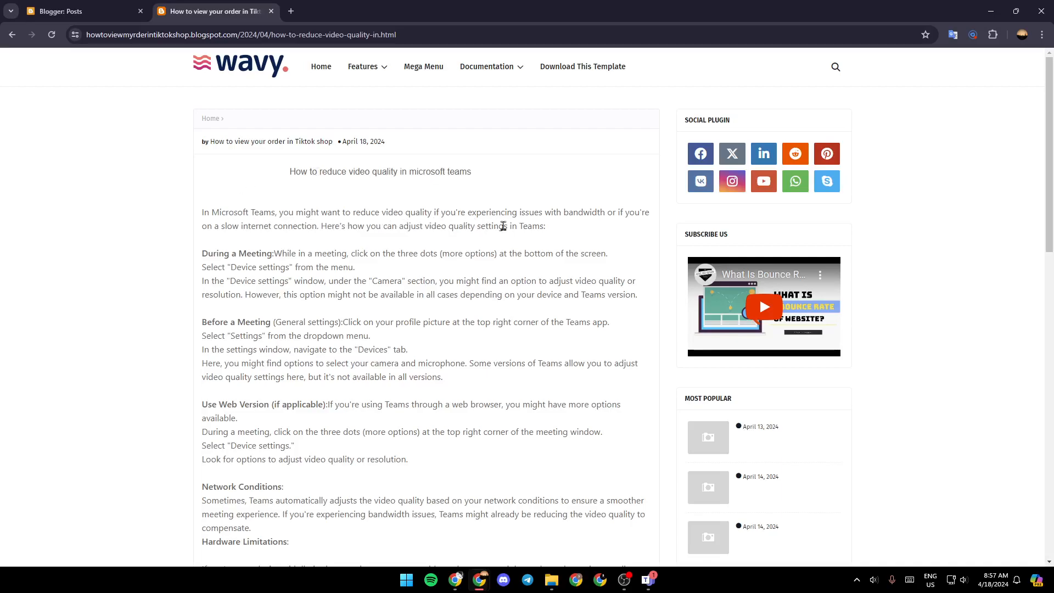
{"action": "mouse_move", "coordinate": [593, 226]}
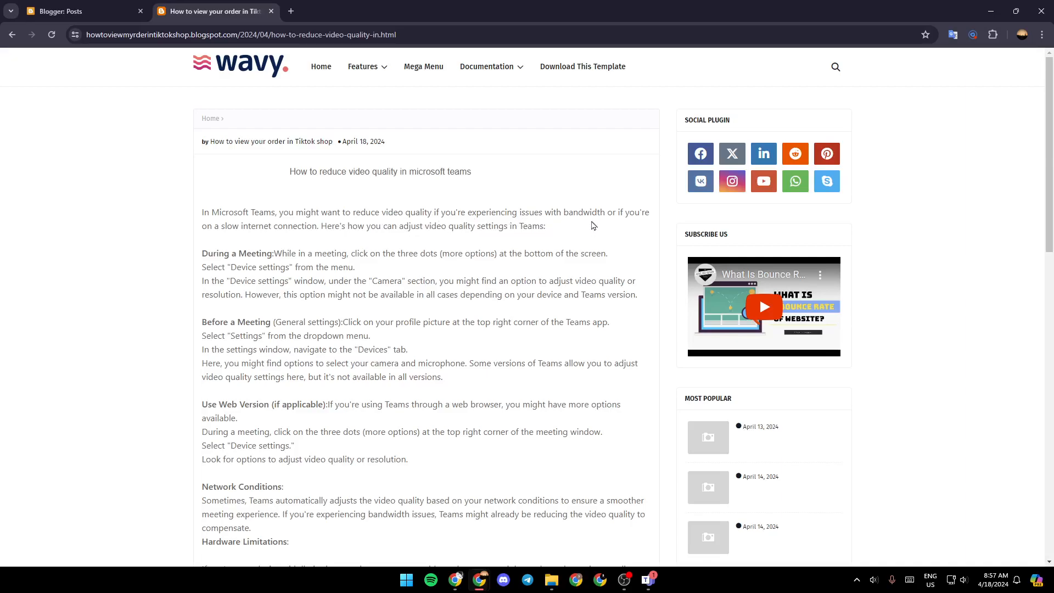
{"action": "mouse_move", "coordinate": [265, 242]}
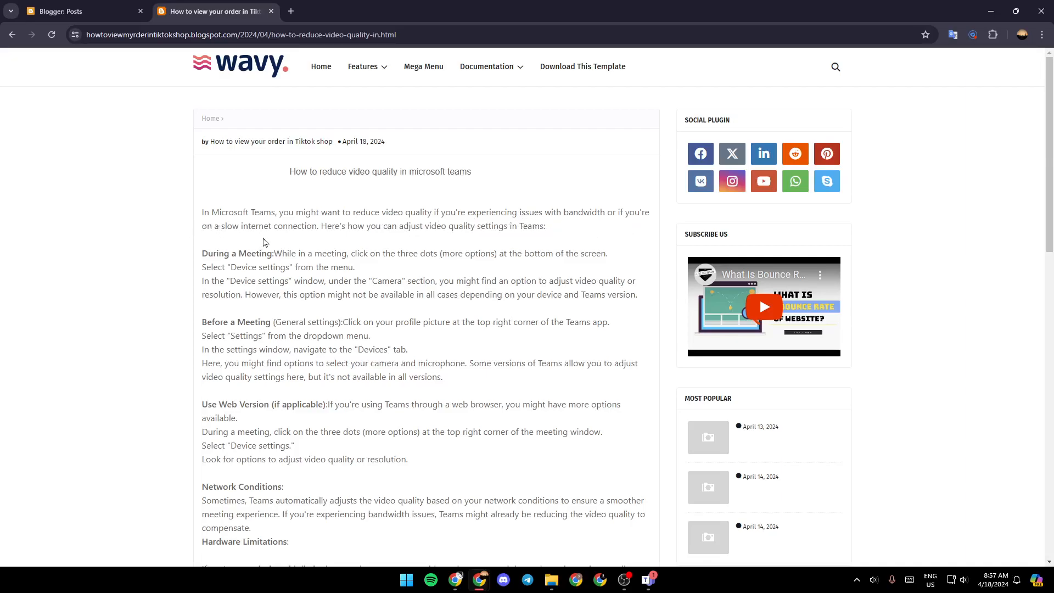
{"action": "mouse_move", "coordinate": [380, 241]}
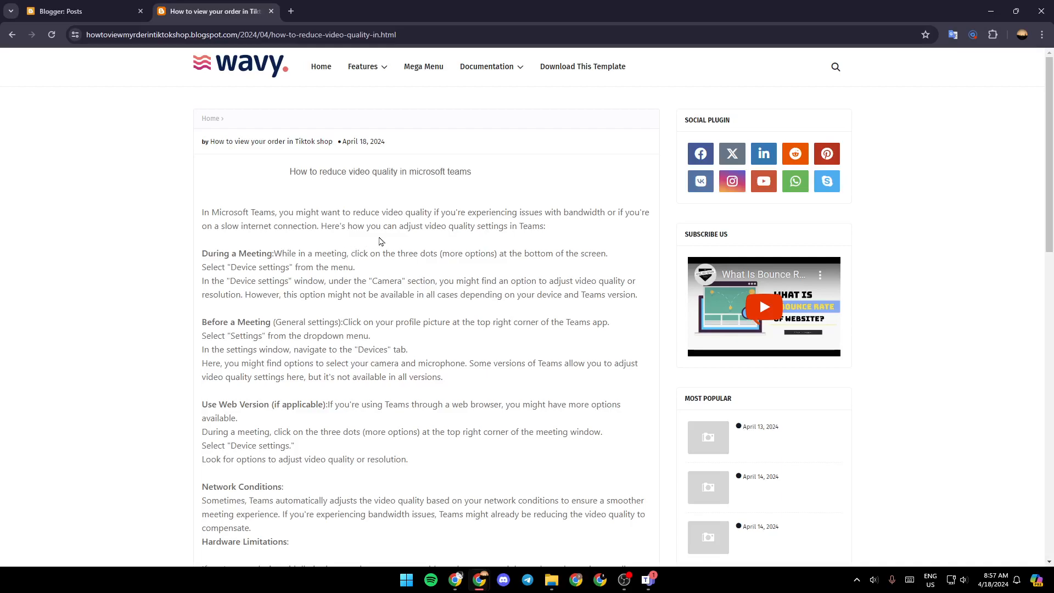
{"action": "mouse_move", "coordinate": [355, 270]}
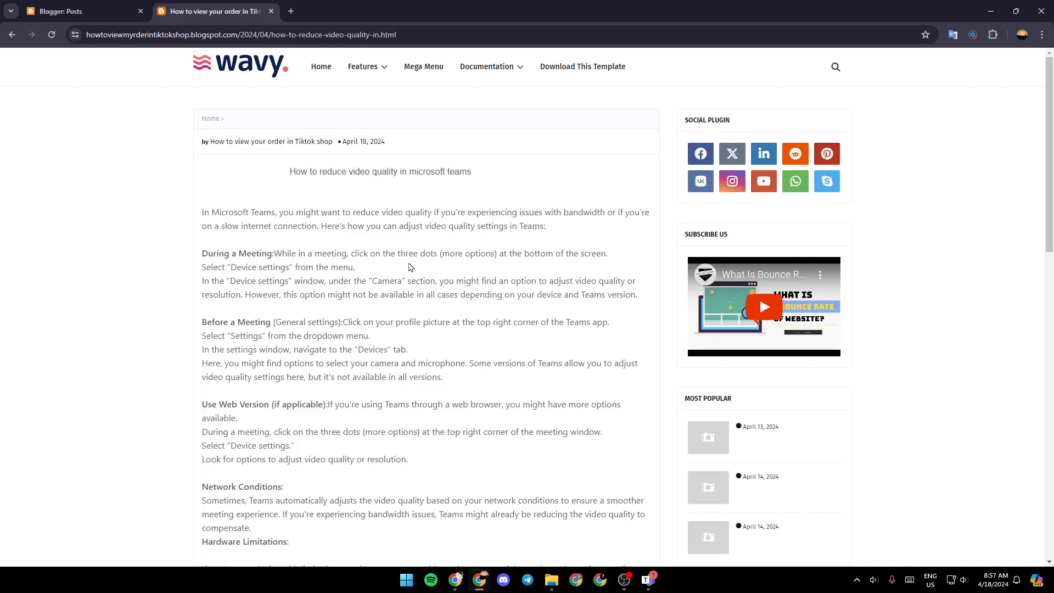
{"action": "mouse_move", "coordinate": [590, 269]}
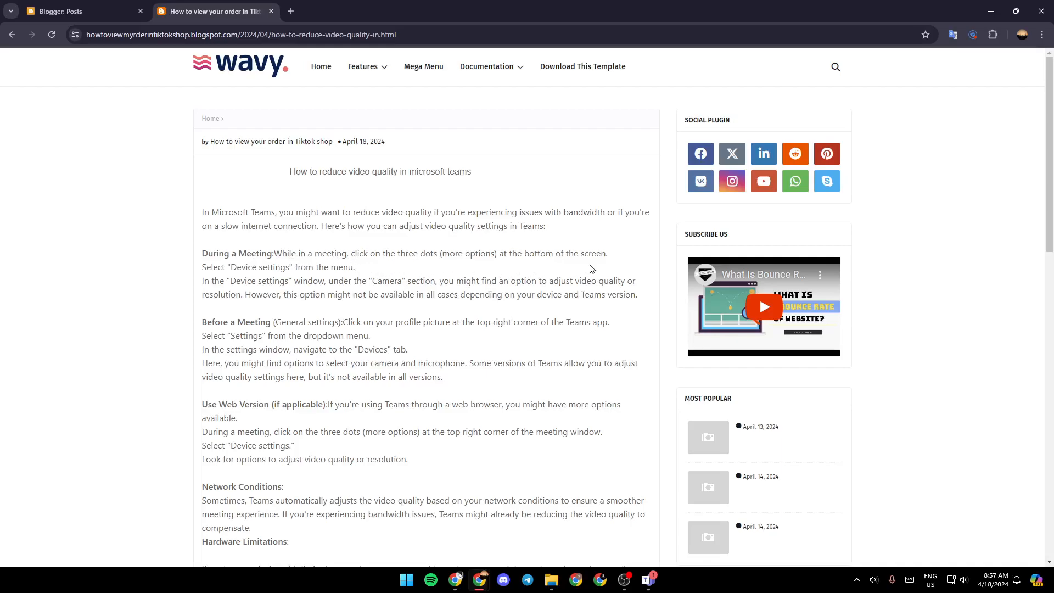
{"action": "mouse_move", "coordinate": [258, 269]}
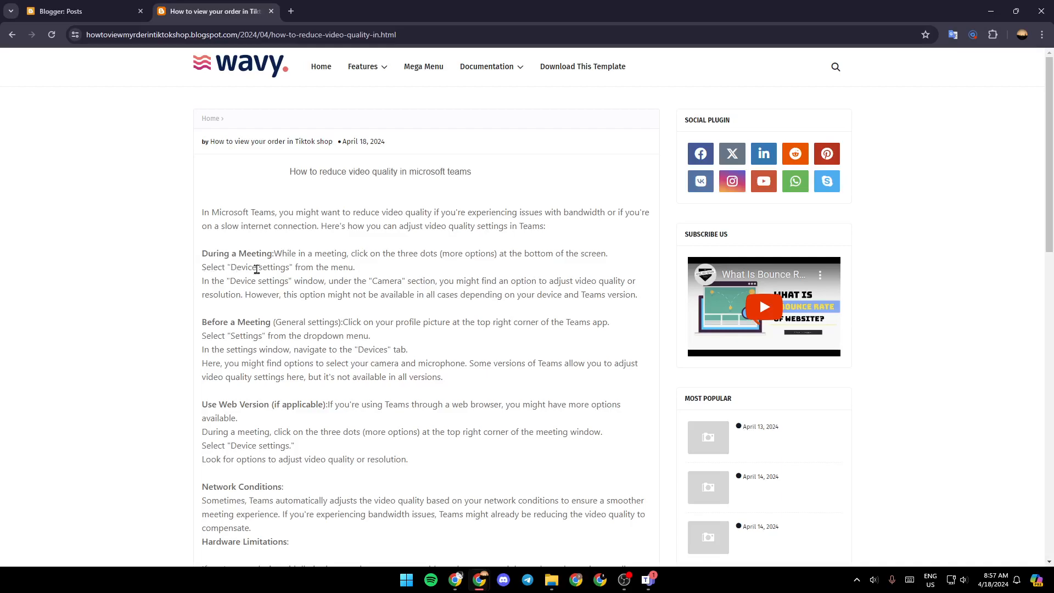
{"action": "mouse_move", "coordinate": [222, 293]}
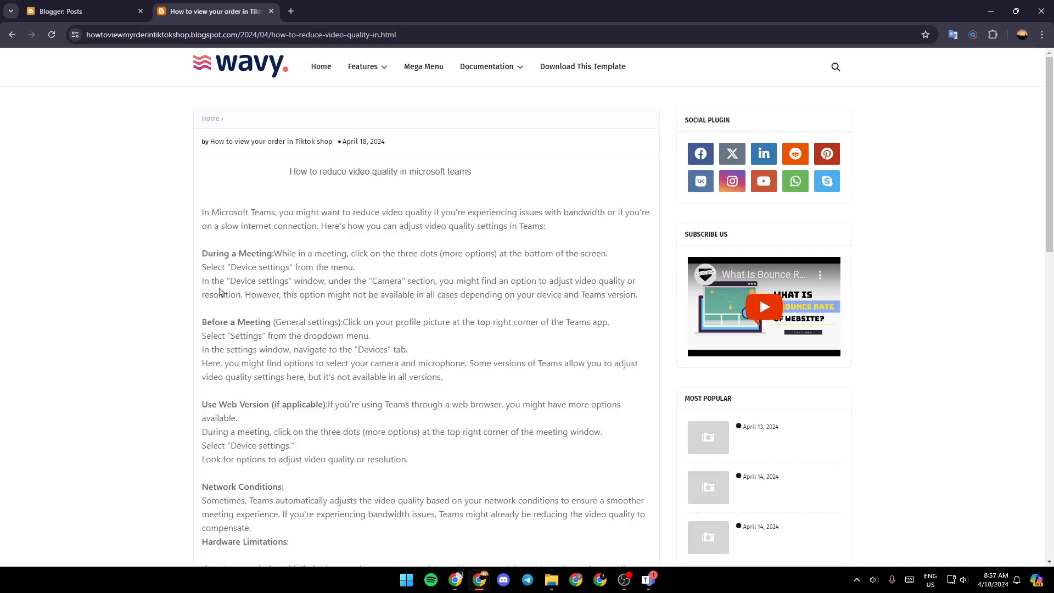
{"action": "mouse_move", "coordinate": [396, 293]}
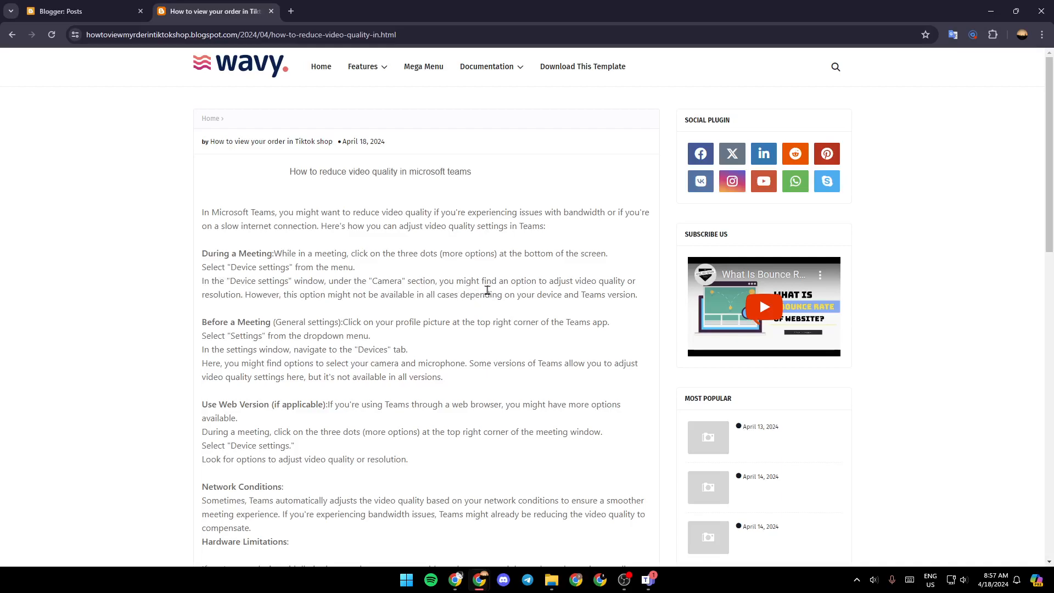
{"action": "mouse_move", "coordinate": [210, 308]}
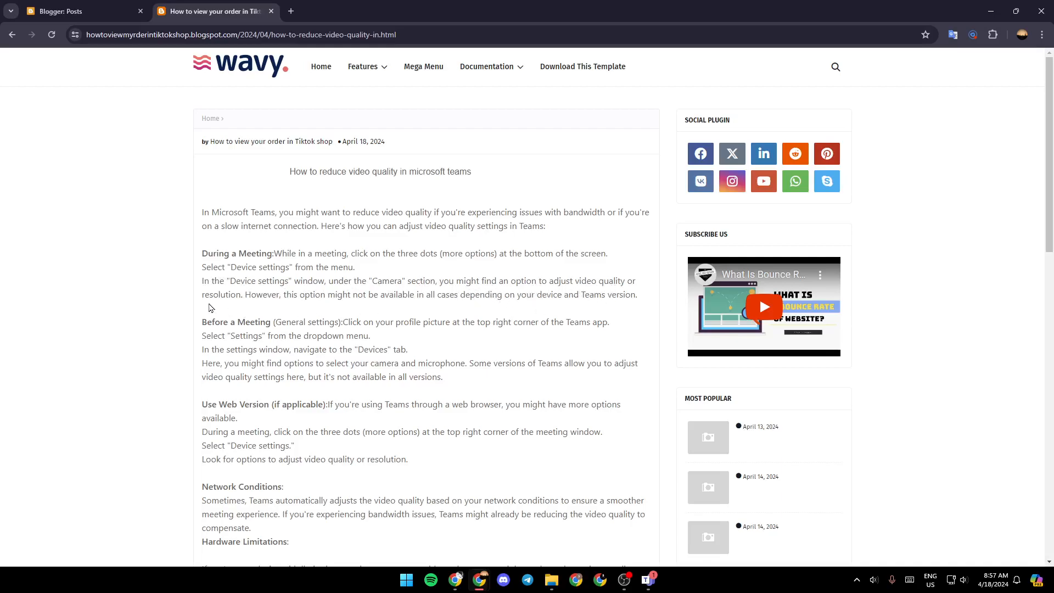
{"action": "mouse_move", "coordinate": [258, 312]}
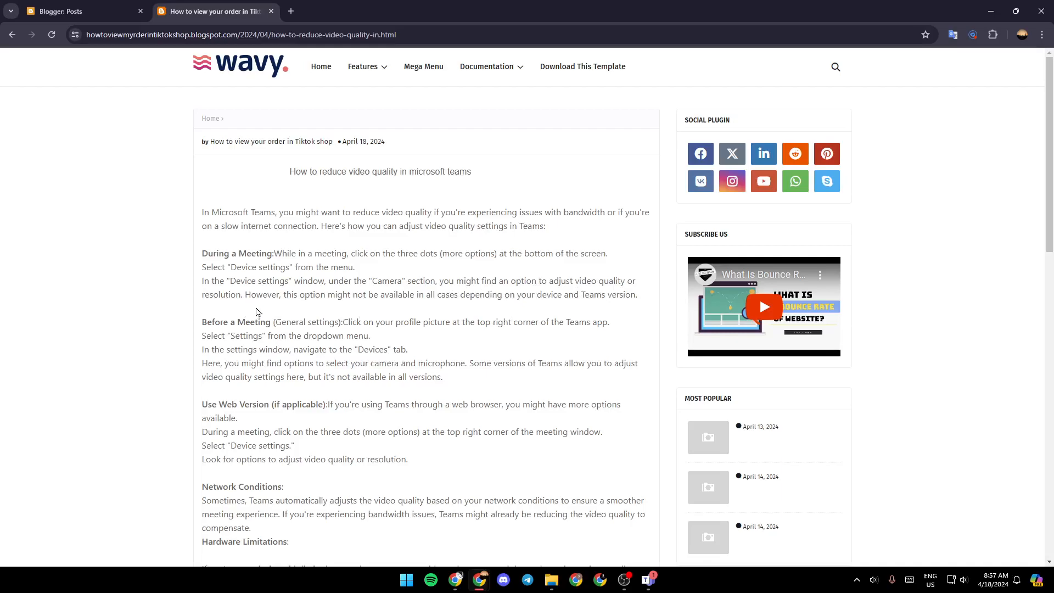
{"action": "mouse_move", "coordinate": [371, 316]}
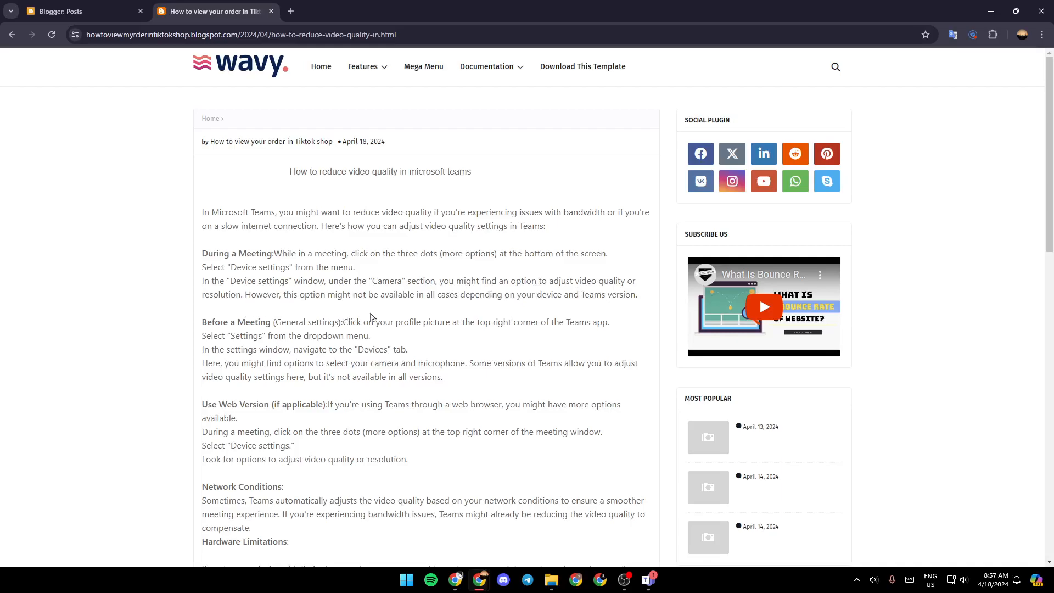
{"action": "mouse_move", "coordinate": [503, 310]}
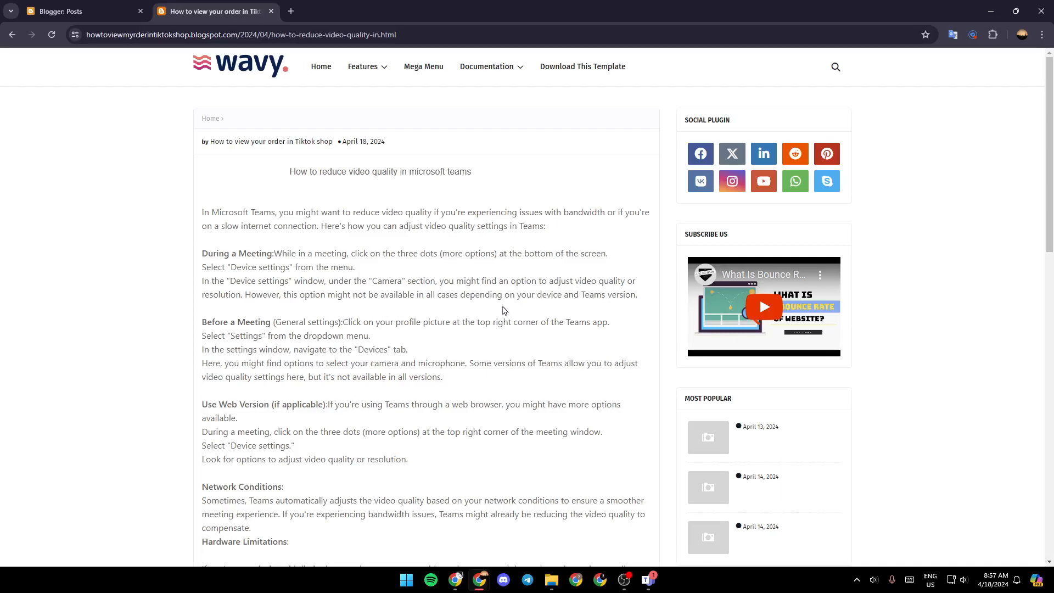
{"action": "mouse_move", "coordinate": [101, 314]}
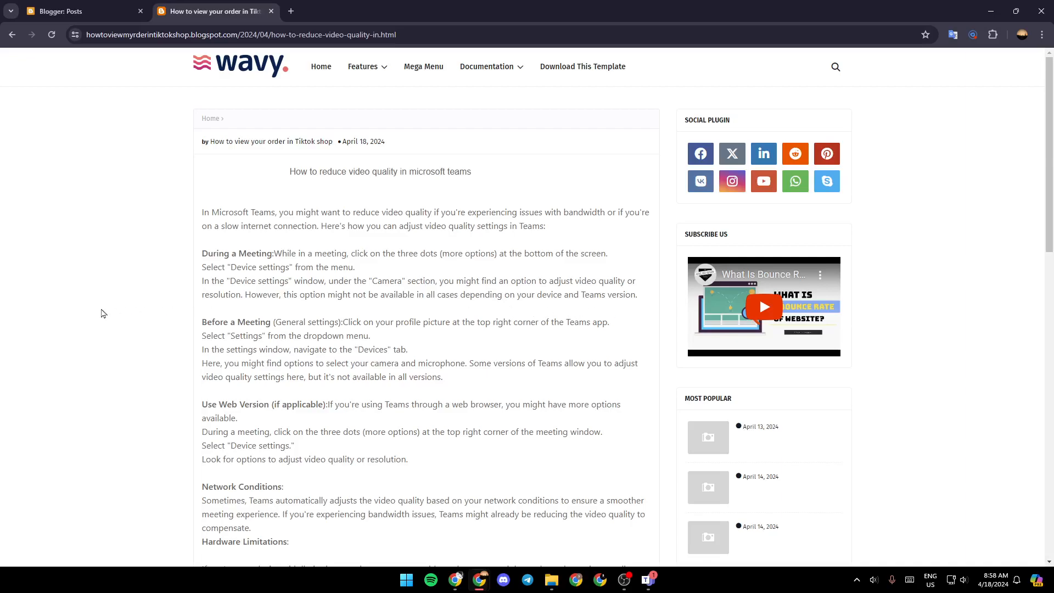
{"action": "scroll", "scroll_direction": "down", "scroll_amount": 3}
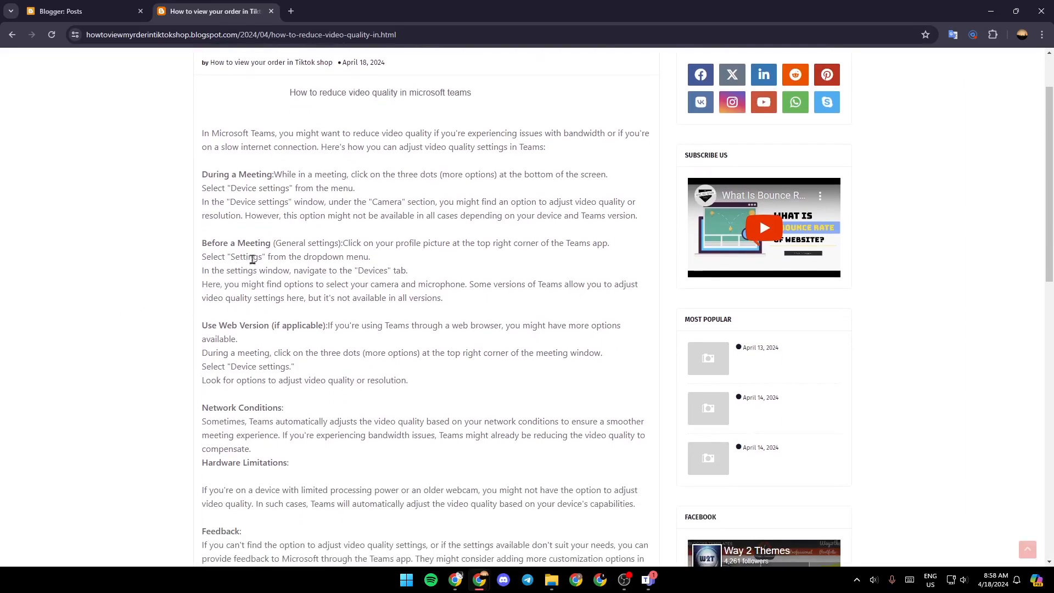
{"action": "mouse_move", "coordinate": [387, 256]}
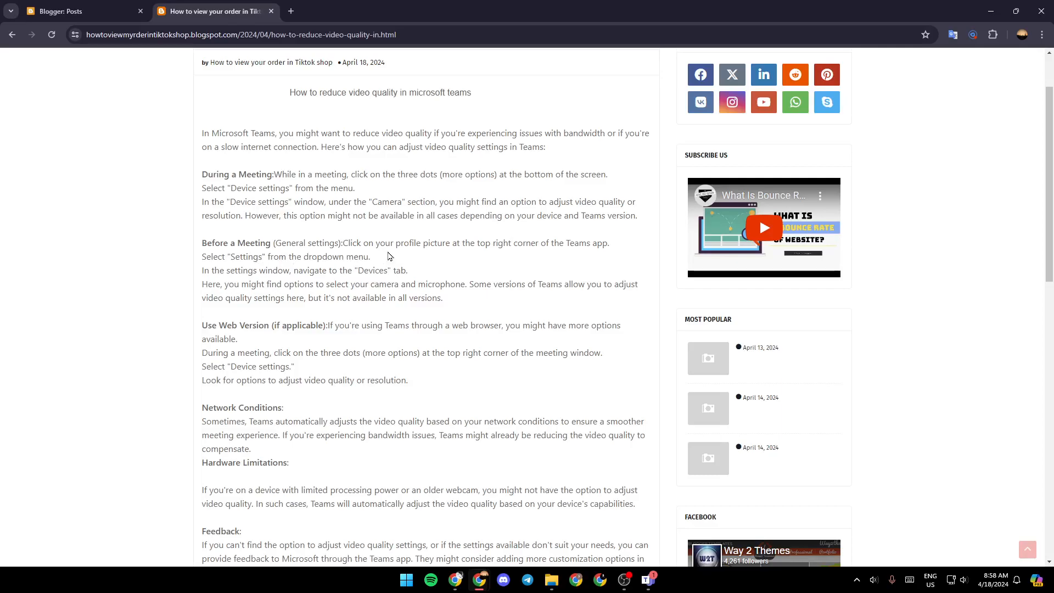
{"action": "mouse_move", "coordinate": [518, 254]}
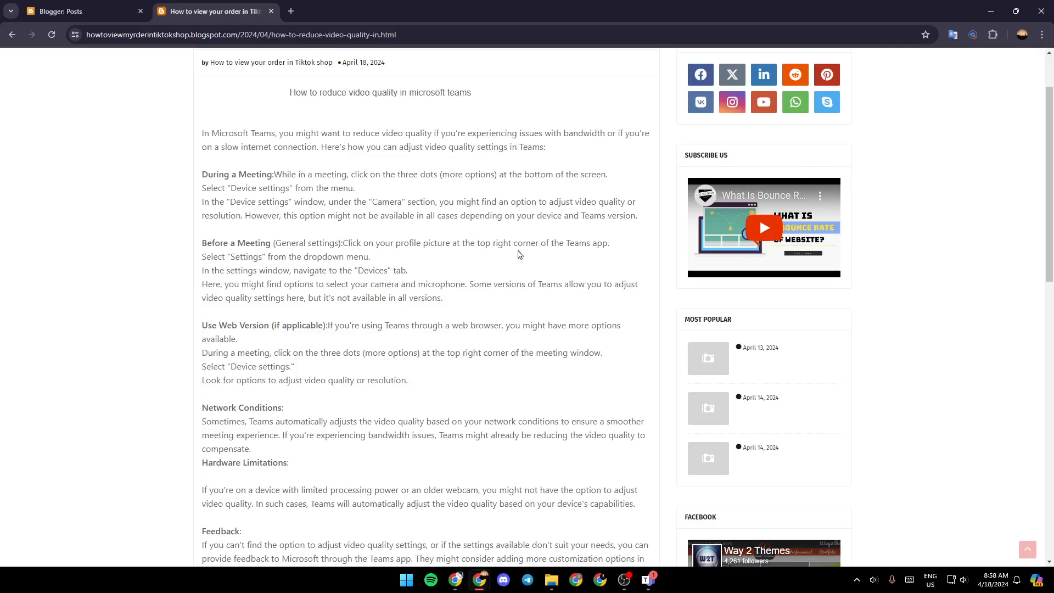
{"action": "mouse_move", "coordinate": [220, 269]}
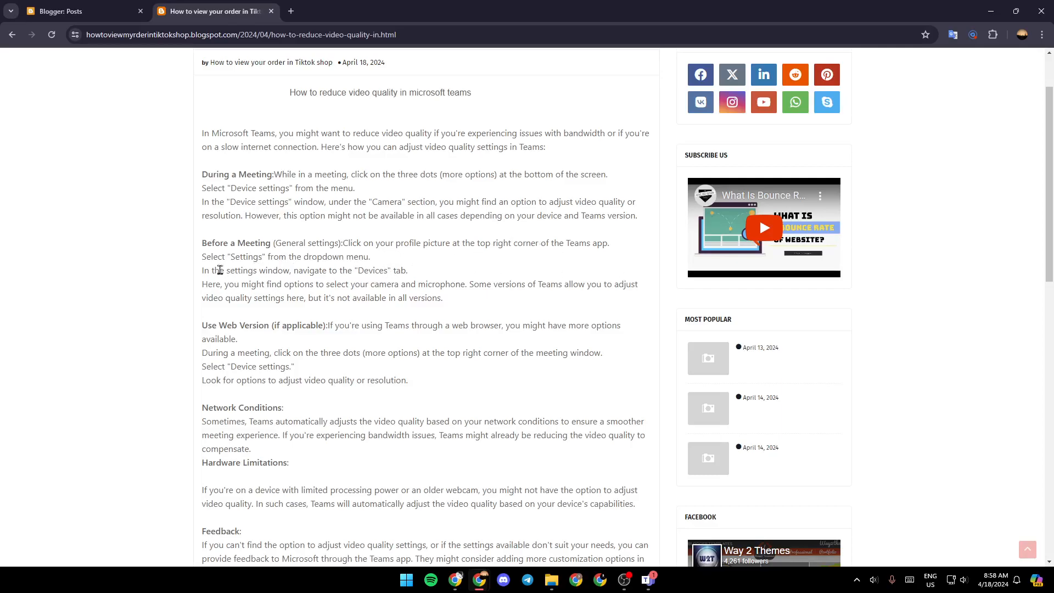
{"action": "mouse_move", "coordinate": [276, 265]}
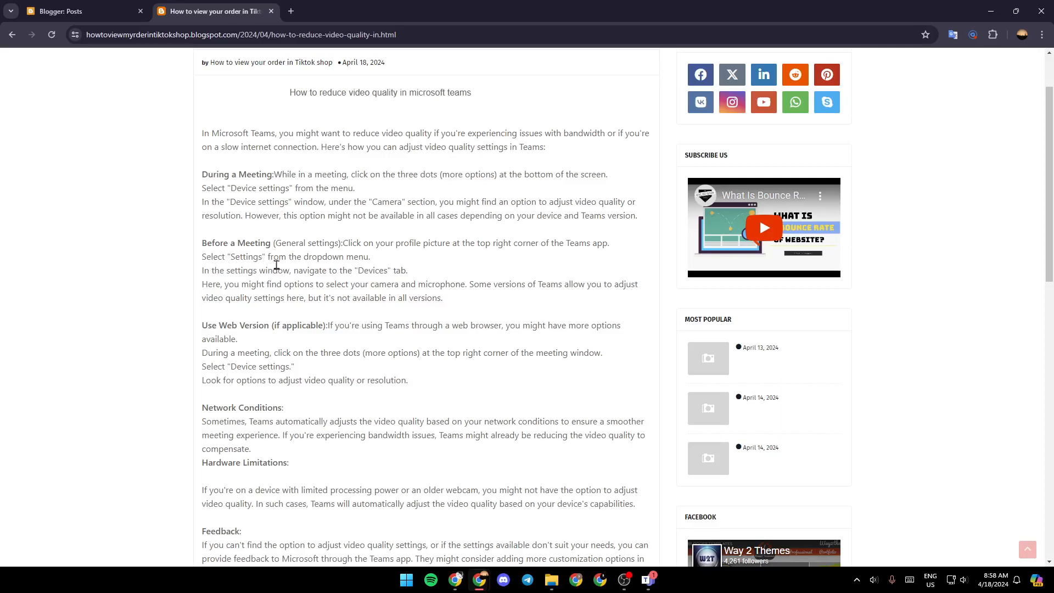
{"action": "mouse_move", "coordinate": [239, 273]}
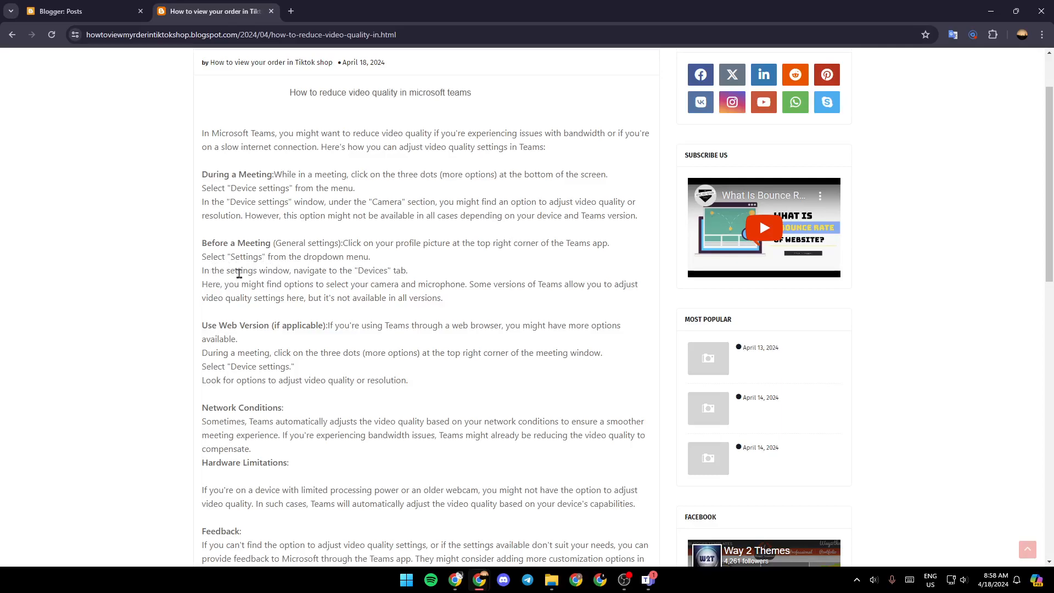
{"action": "mouse_move", "coordinate": [350, 279]}
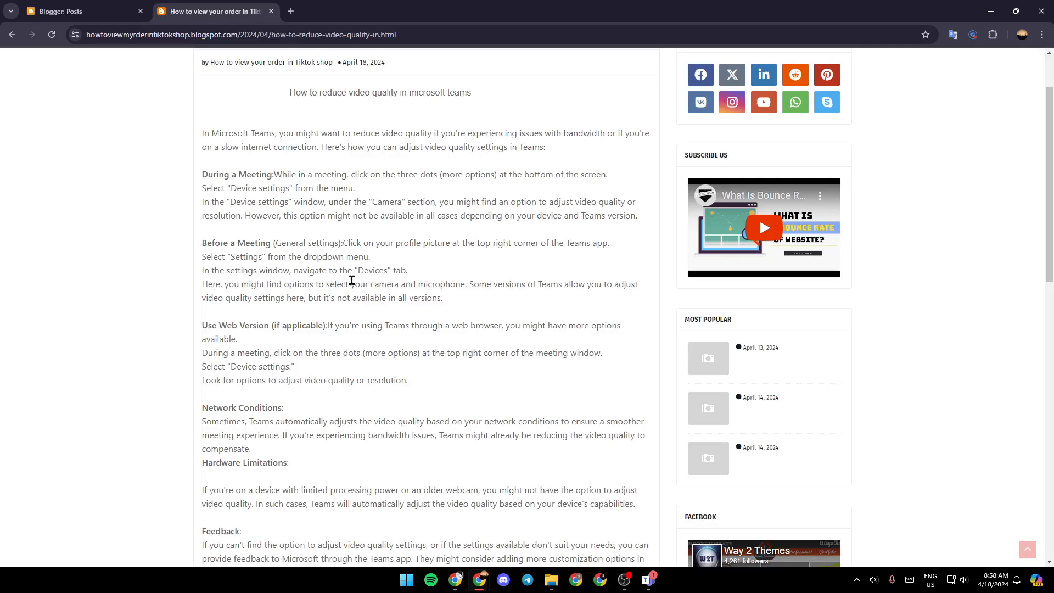
{"action": "mouse_move", "coordinate": [211, 294]}
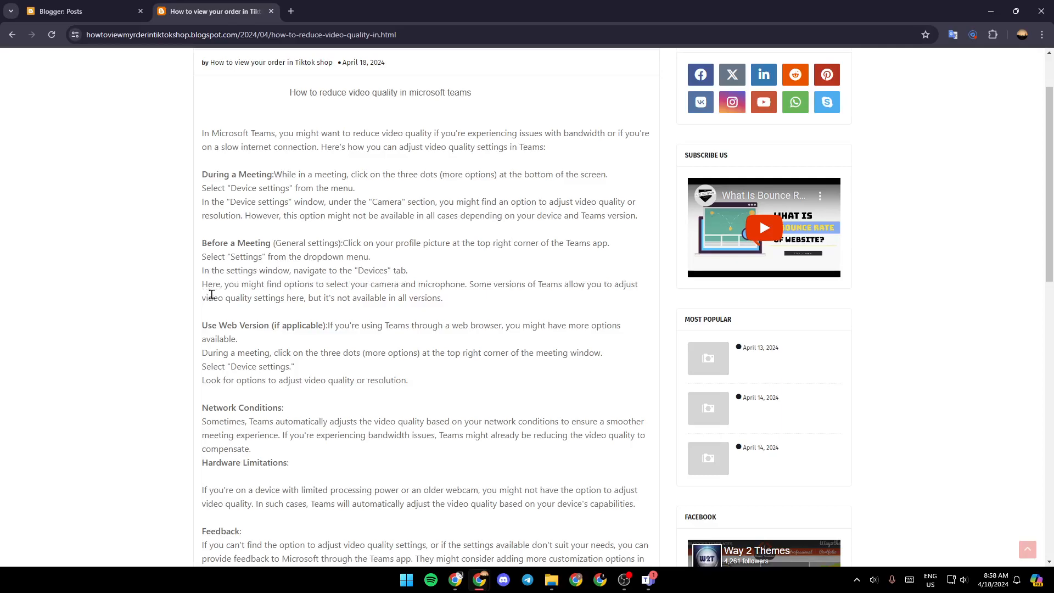
{"action": "mouse_move", "coordinate": [328, 296]}
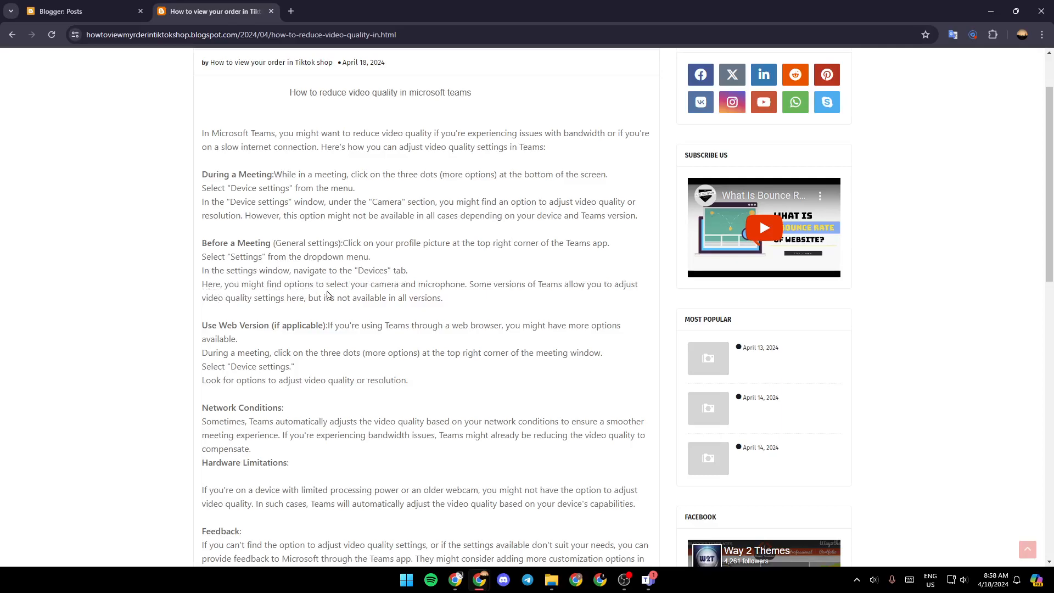
{"action": "mouse_move", "coordinate": [481, 308]}
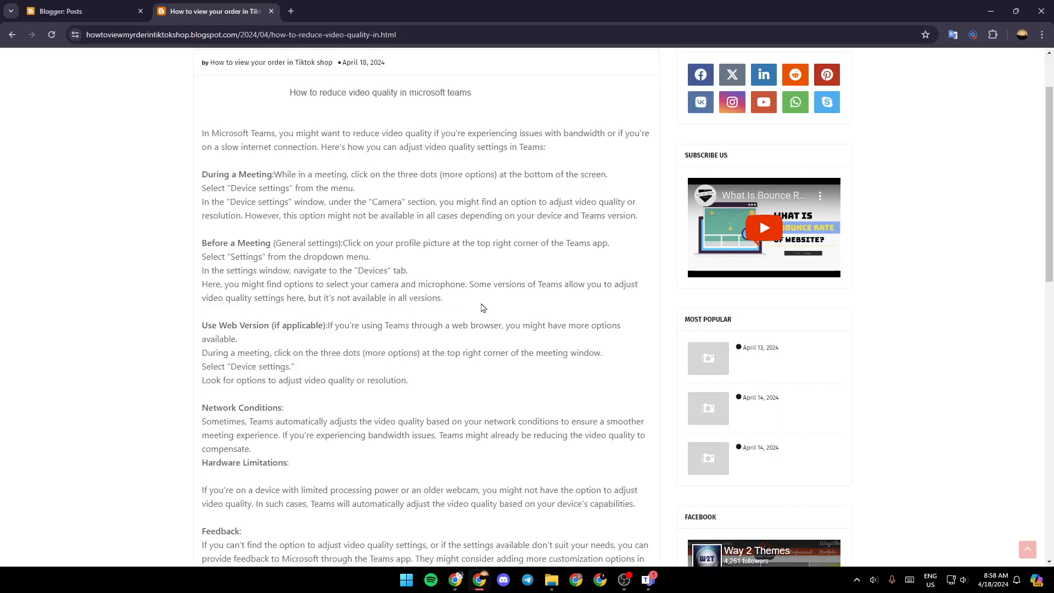
{"action": "mouse_move", "coordinate": [577, 299]}
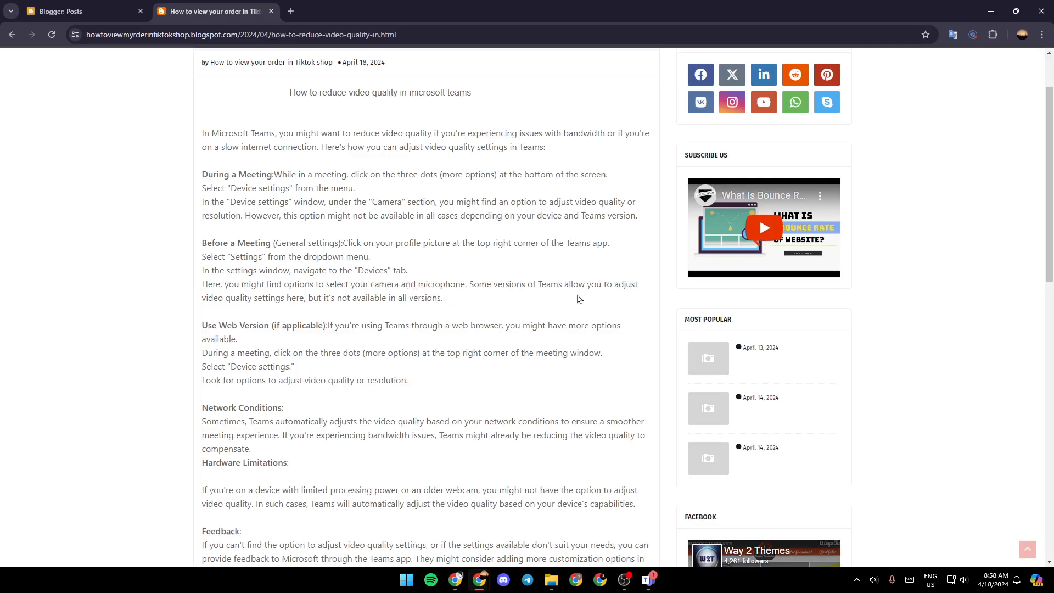
{"action": "mouse_move", "coordinate": [285, 314]}
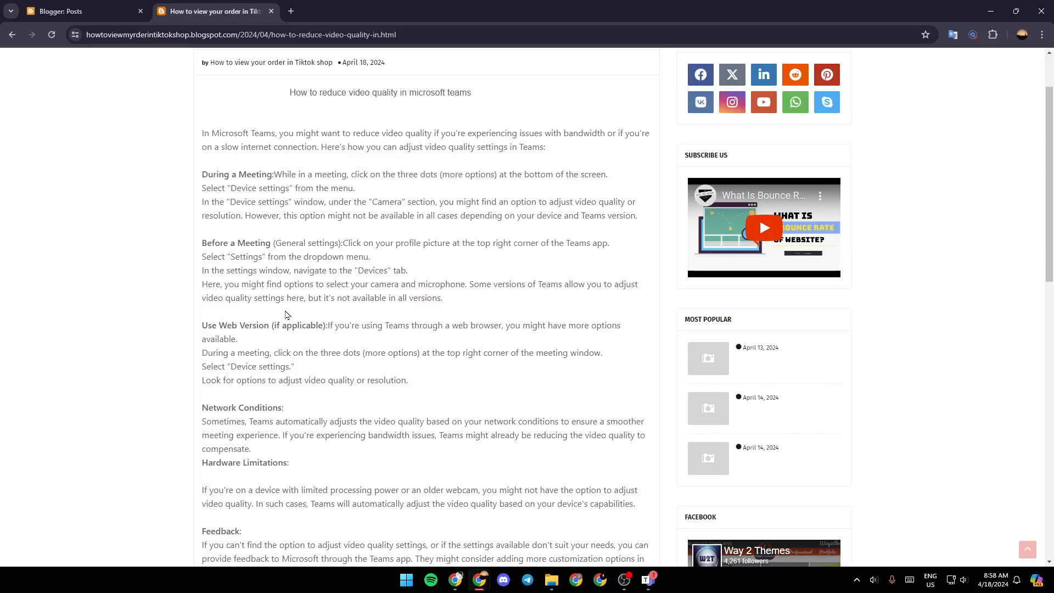
{"action": "mouse_move", "coordinate": [336, 312]}
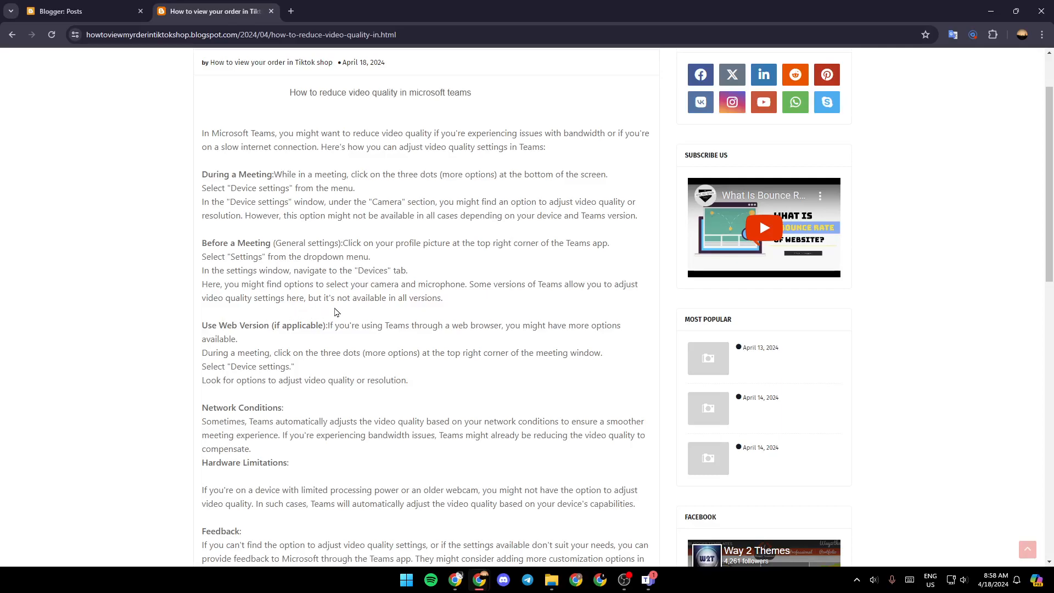
{"action": "scroll", "scroll_direction": "down", "scroll_amount": 3}
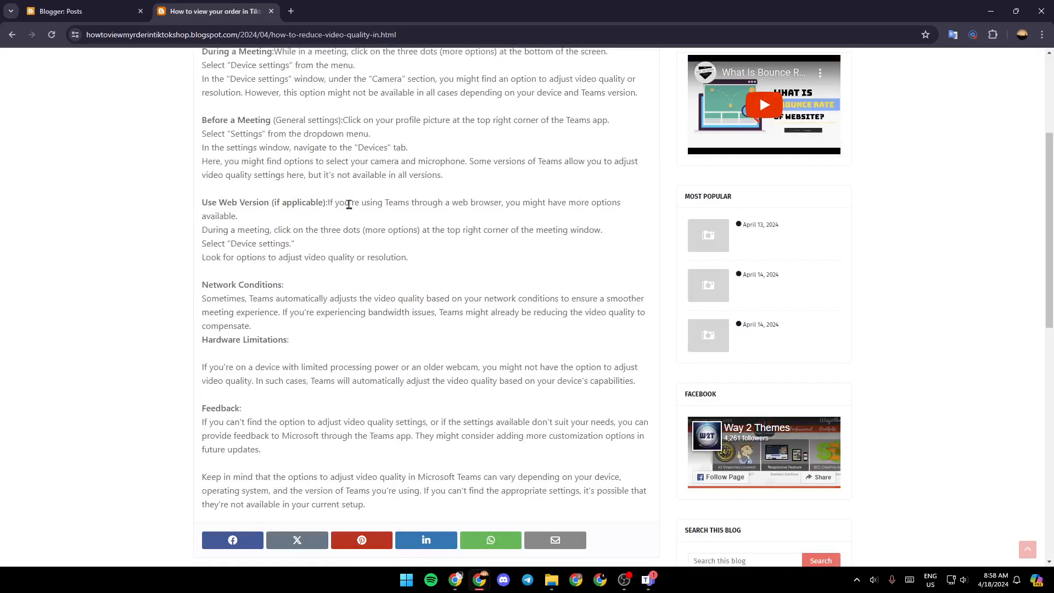
{"action": "mouse_move", "coordinate": [504, 222]}
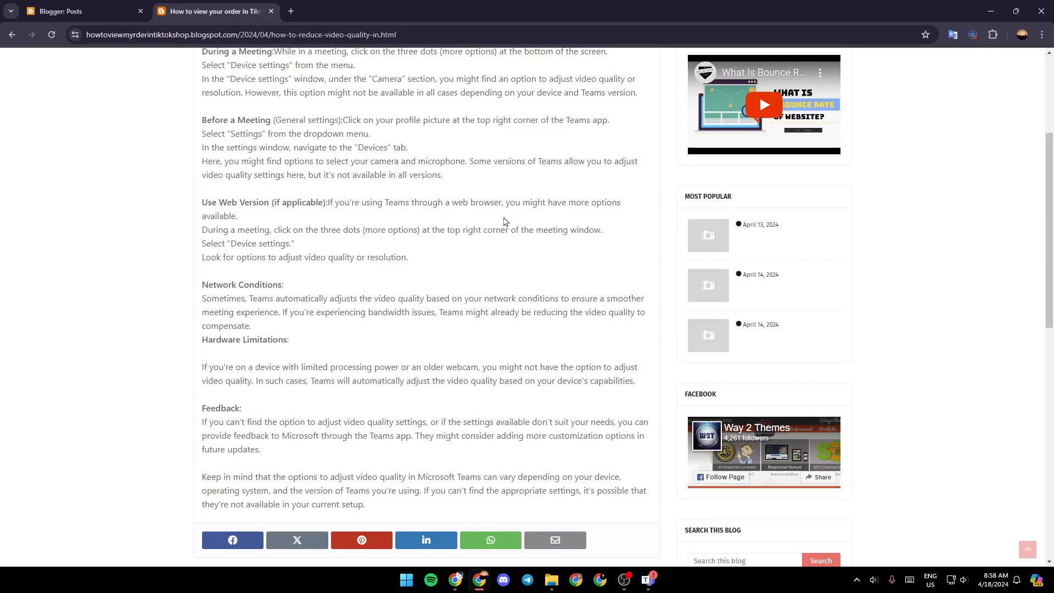
{"action": "mouse_move", "coordinate": [216, 232]}
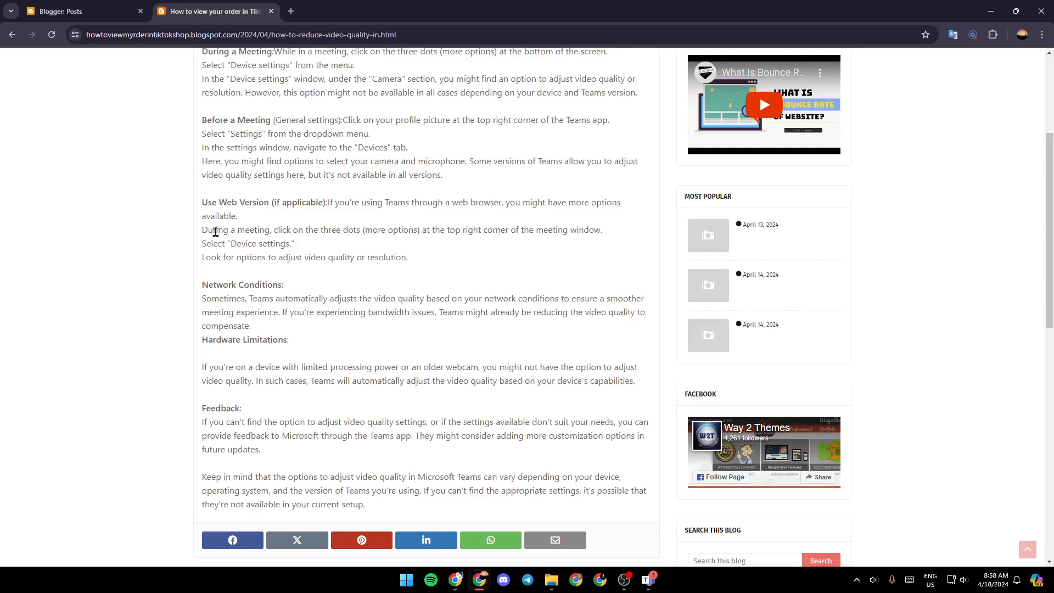
{"action": "mouse_move", "coordinate": [329, 234]}
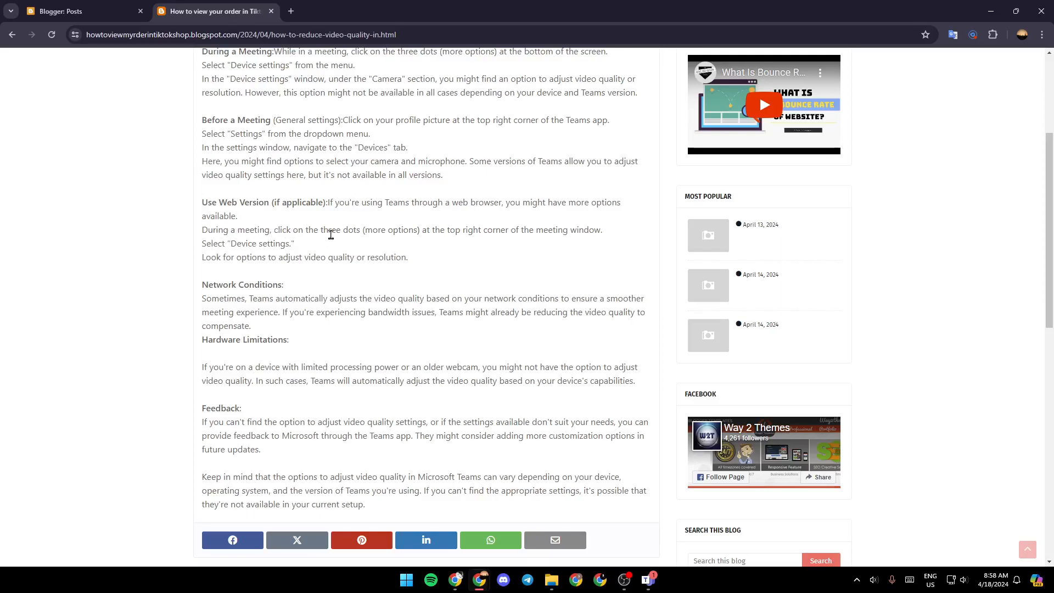
{"action": "mouse_move", "coordinate": [506, 245]}
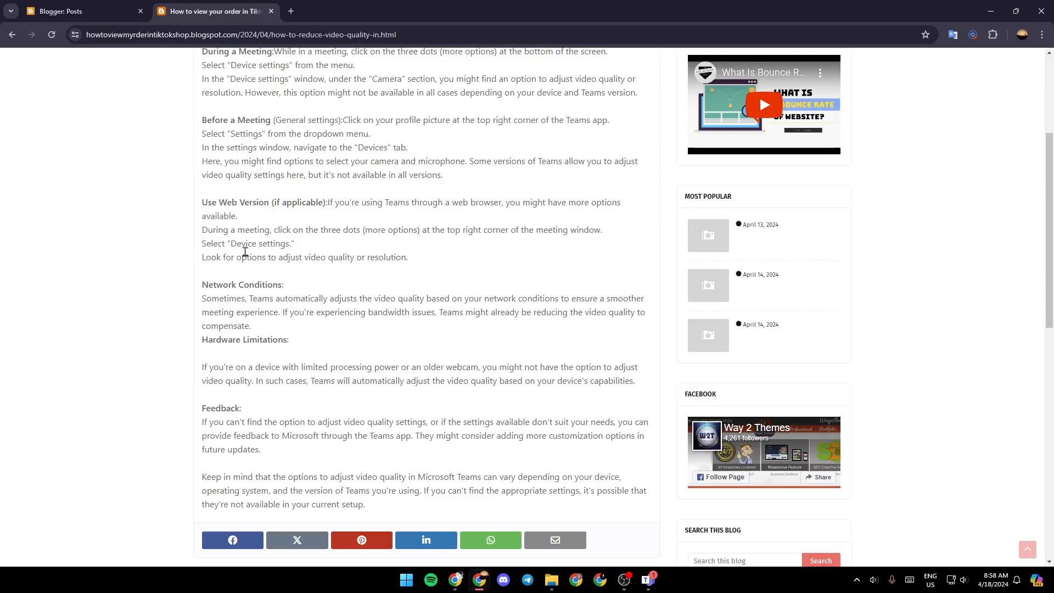
{"action": "mouse_move", "coordinate": [226, 259]}
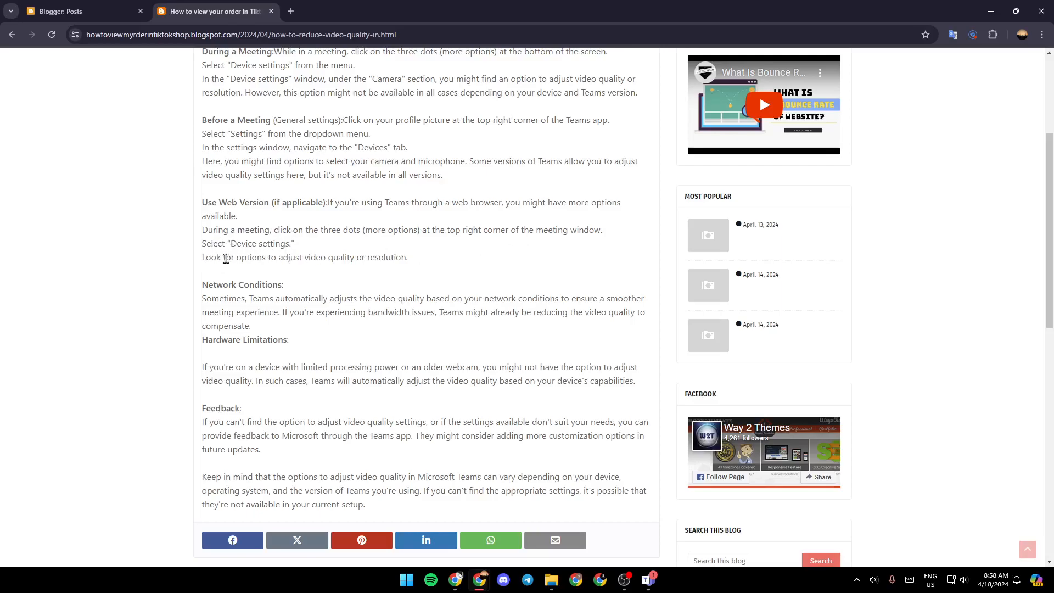
{"action": "mouse_move", "coordinate": [385, 273]}
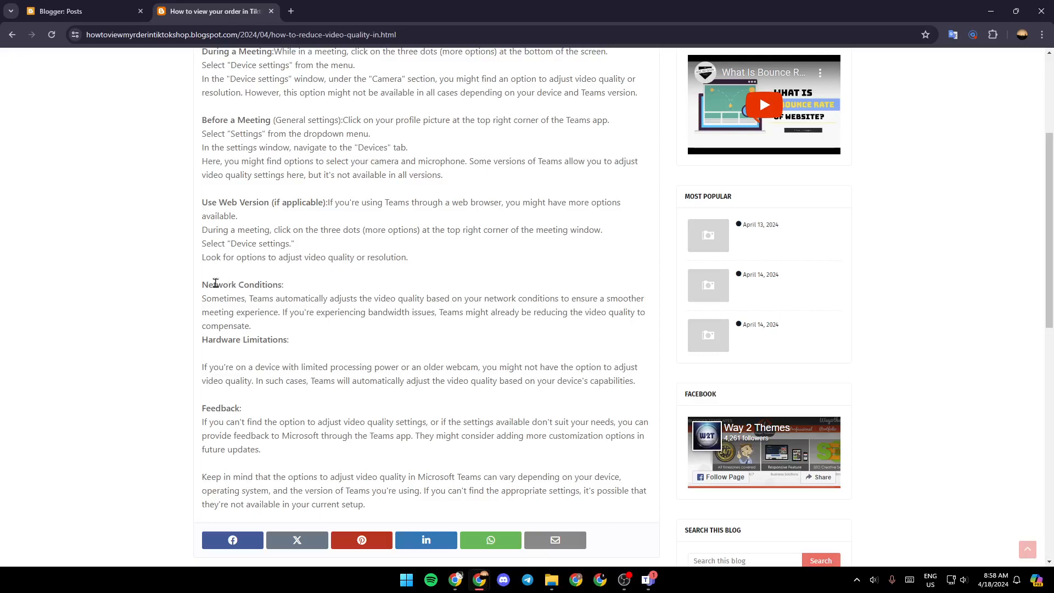
{"action": "mouse_move", "coordinate": [266, 301]}
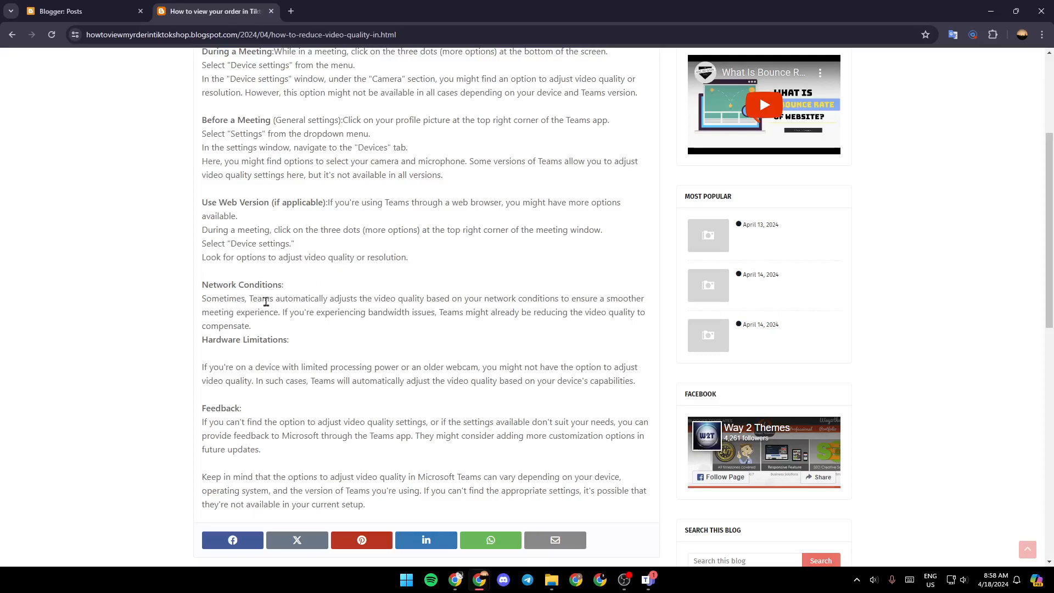
{"action": "mouse_move", "coordinate": [411, 308]}
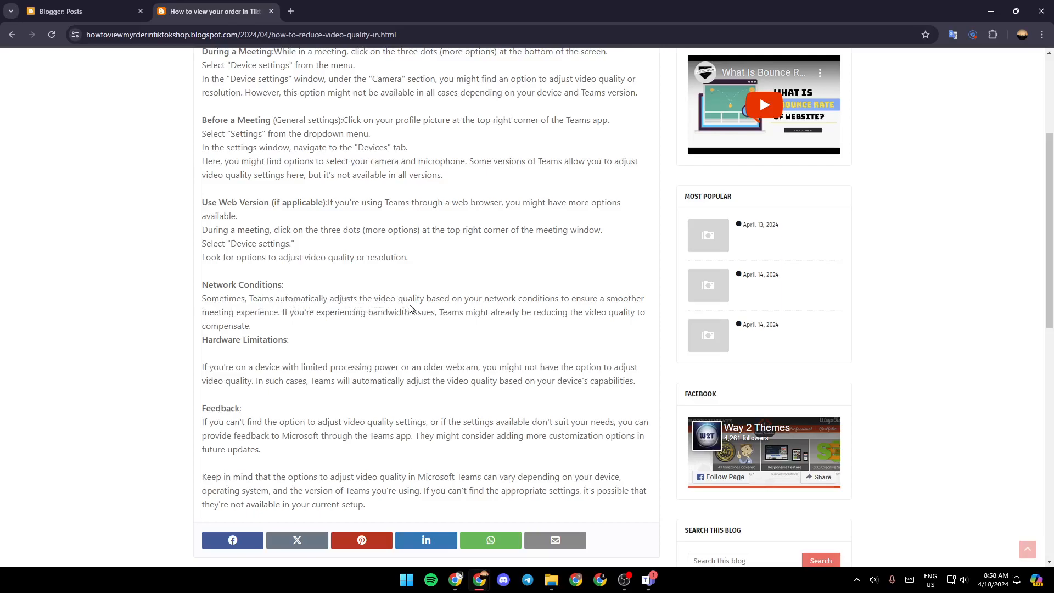
{"action": "mouse_move", "coordinate": [543, 310]}
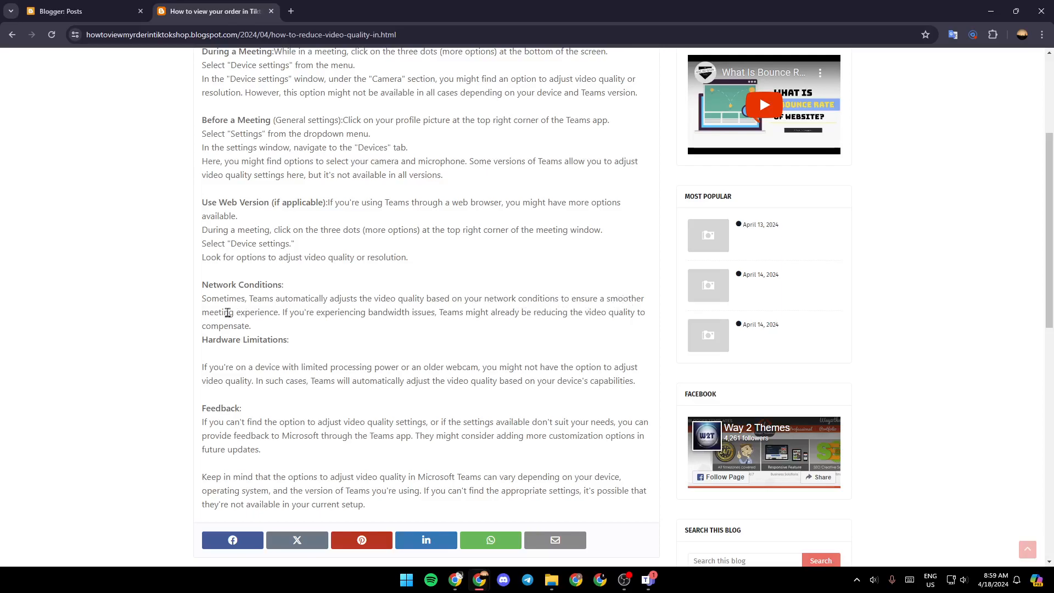
{"action": "mouse_move", "coordinate": [321, 330]}
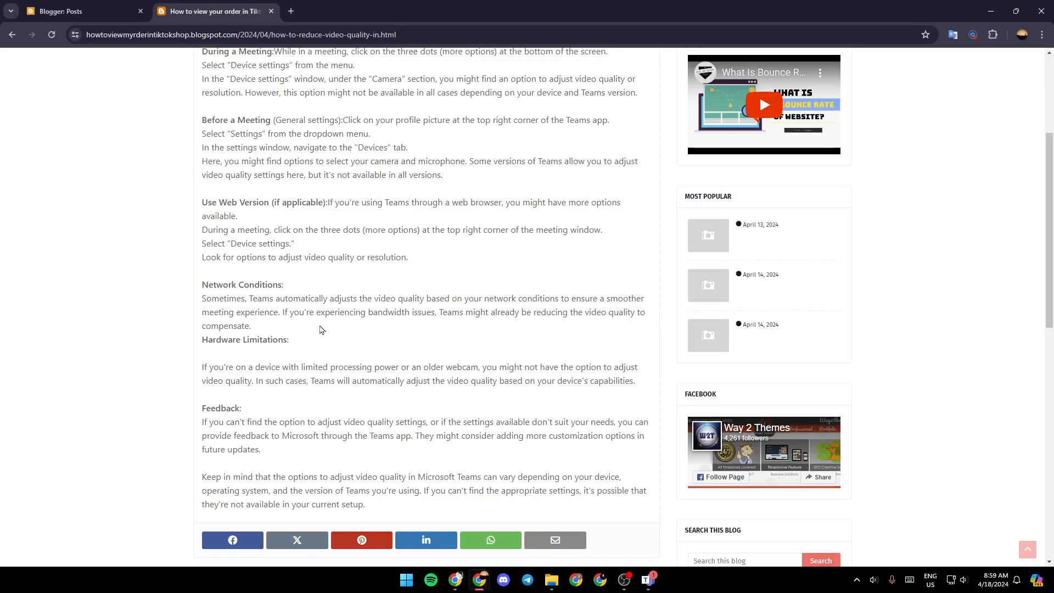
{"action": "mouse_move", "coordinate": [422, 325]}
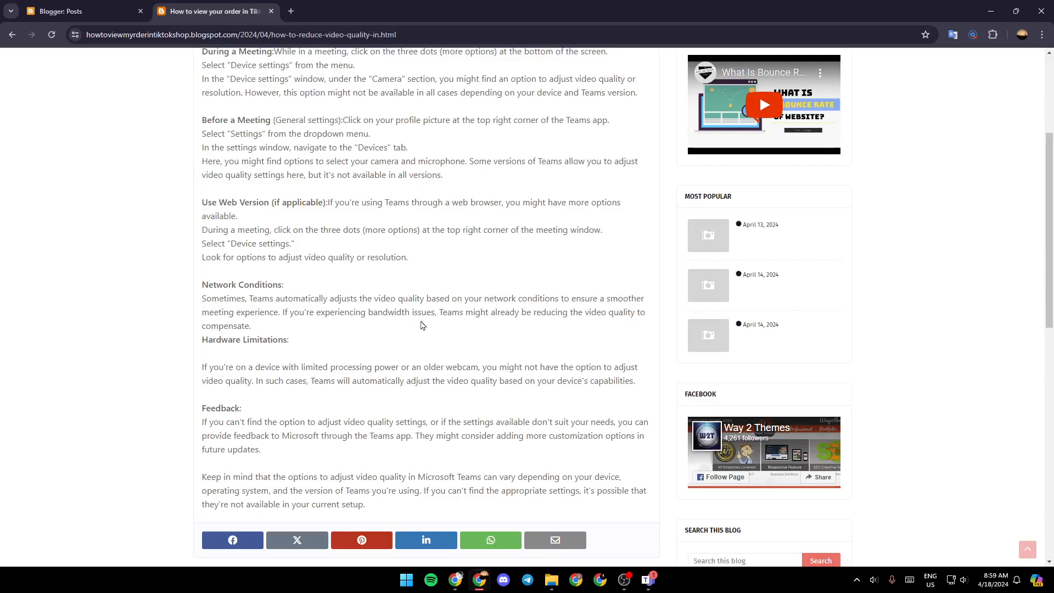
{"action": "mouse_move", "coordinate": [518, 341]}
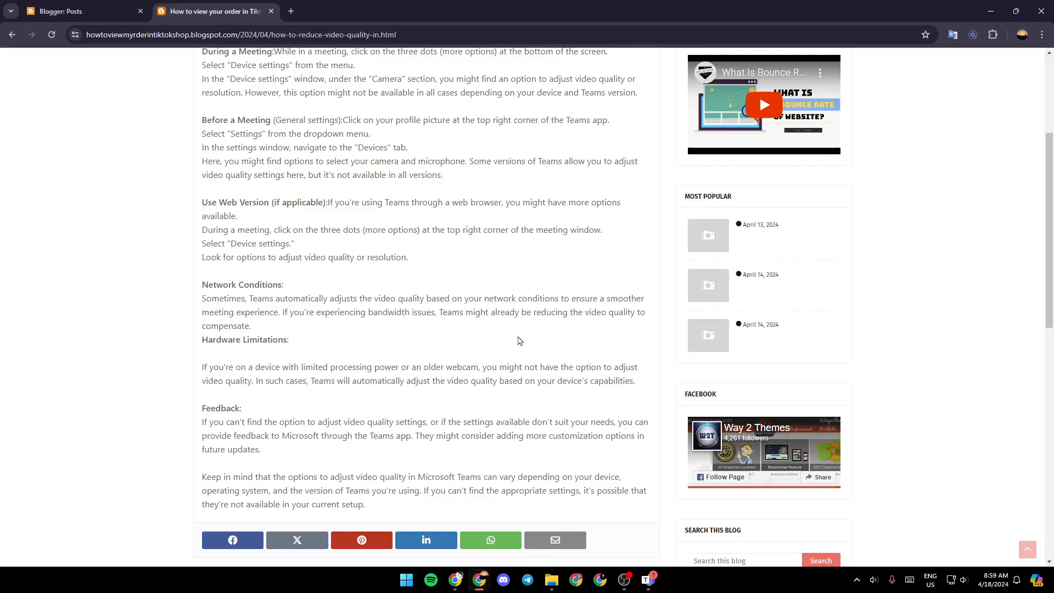
{"action": "mouse_move", "coordinate": [490, 331]}
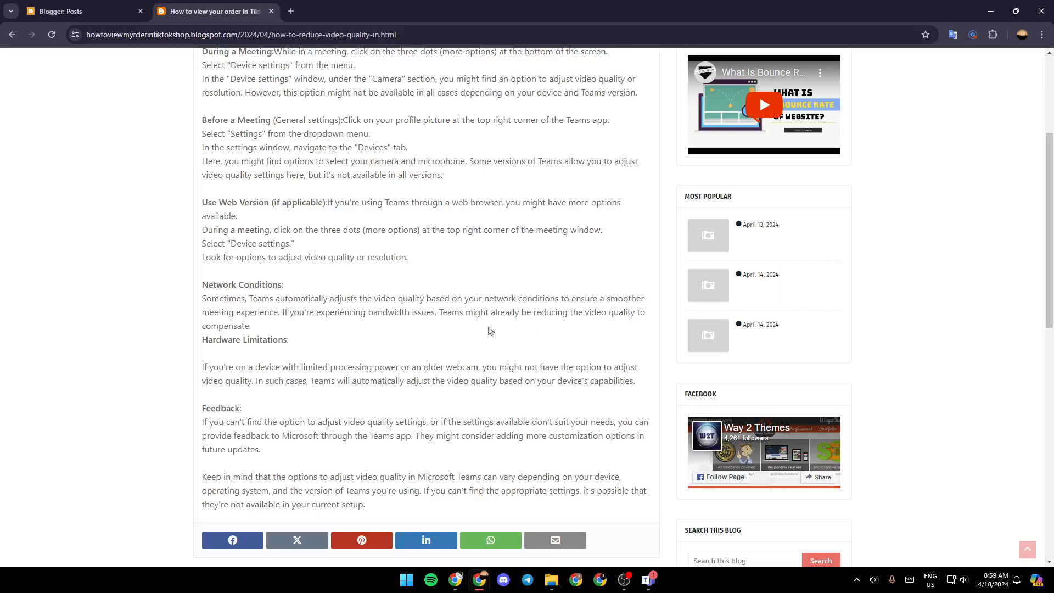
{"action": "mouse_move", "coordinate": [211, 358]}
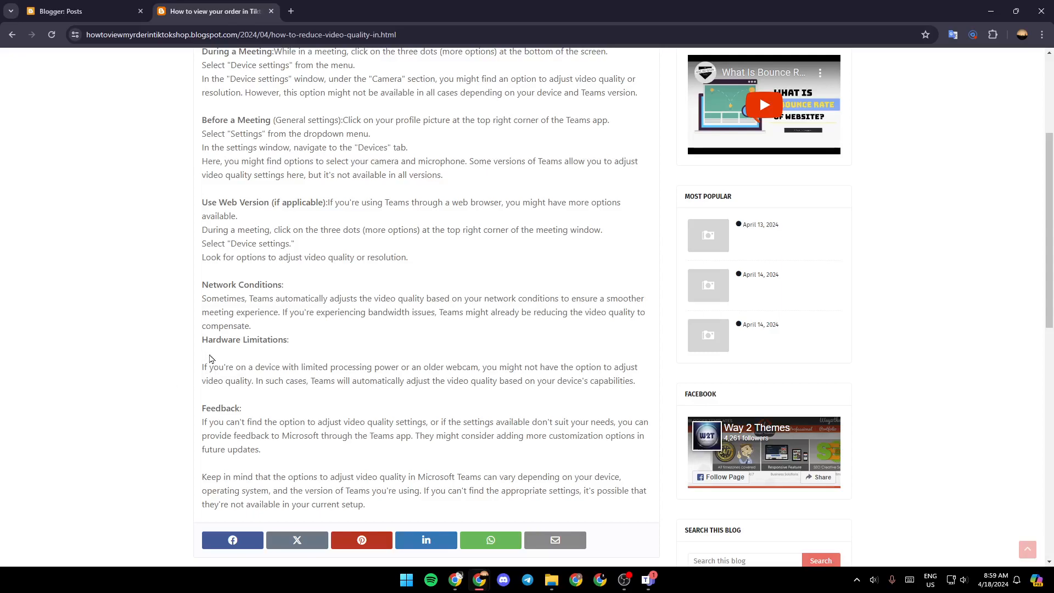
{"action": "mouse_move", "coordinate": [198, 377]}
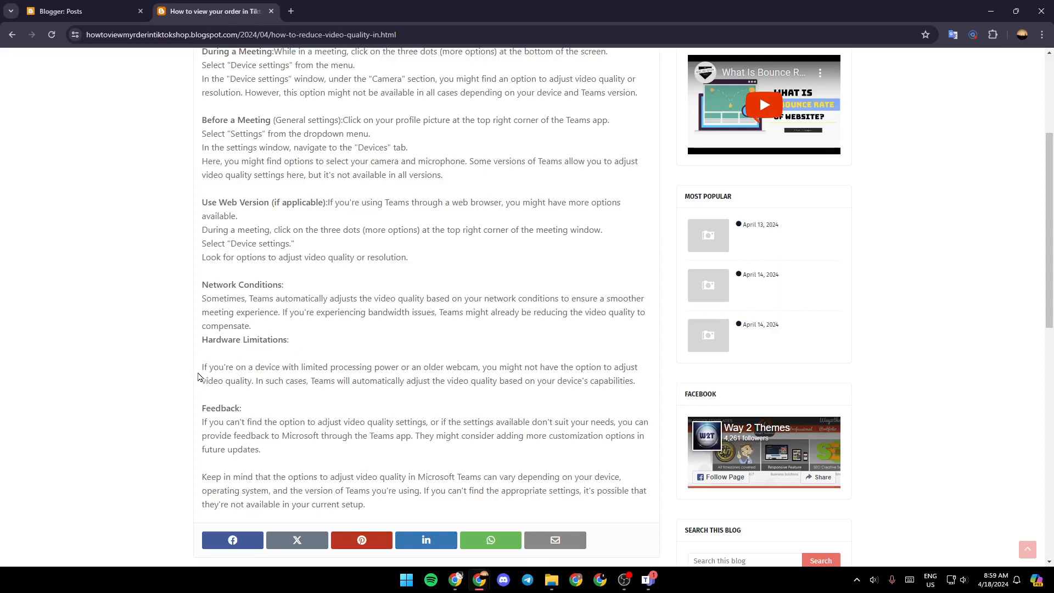
{"action": "mouse_move", "coordinate": [307, 375]}
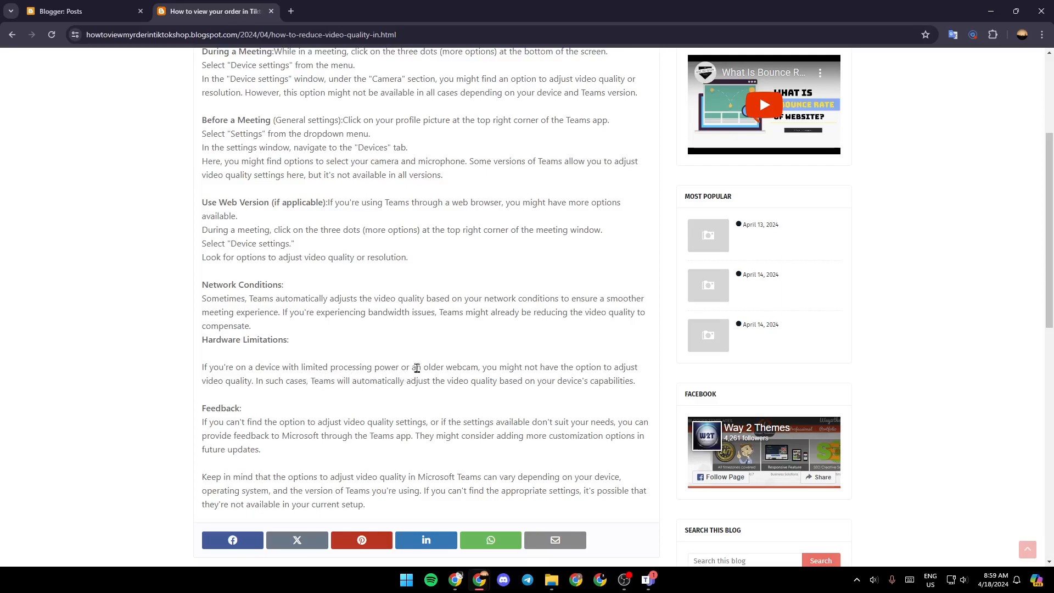
{"action": "mouse_move", "coordinate": [540, 380]}
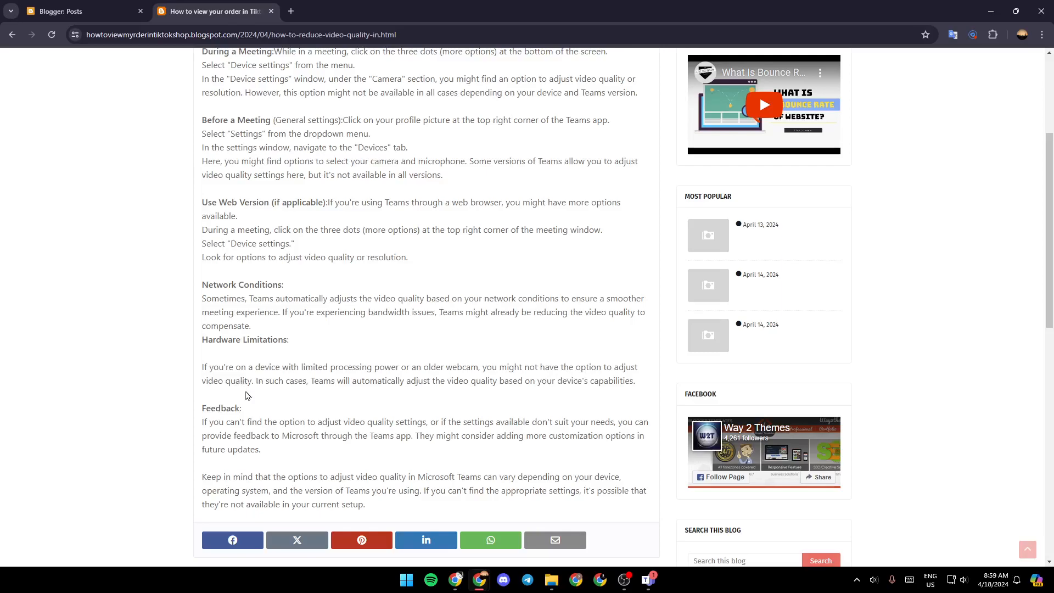
{"action": "mouse_move", "coordinate": [346, 402]}
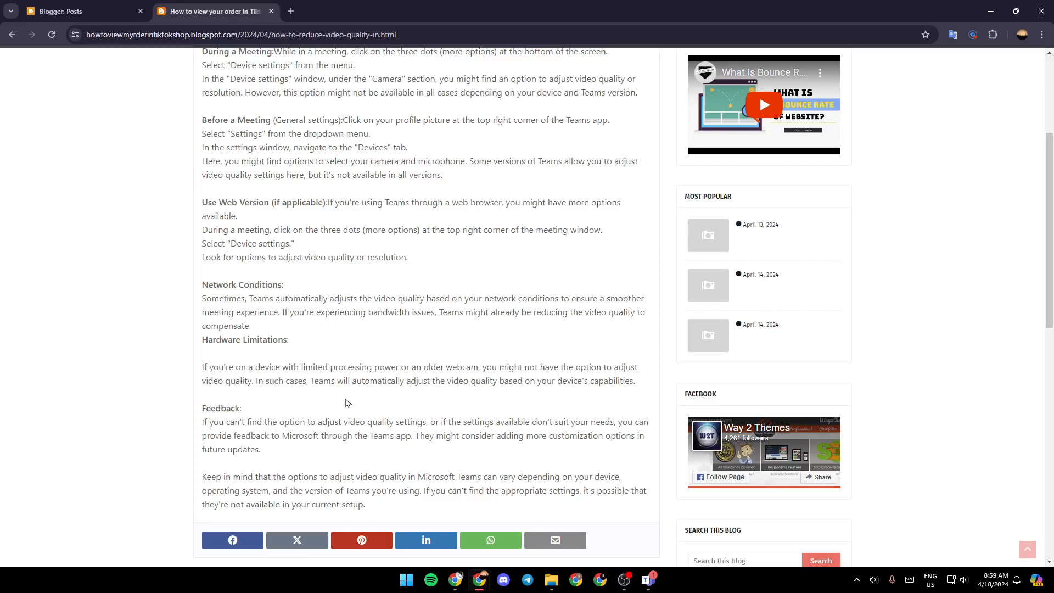
{"action": "mouse_move", "coordinate": [514, 404]}
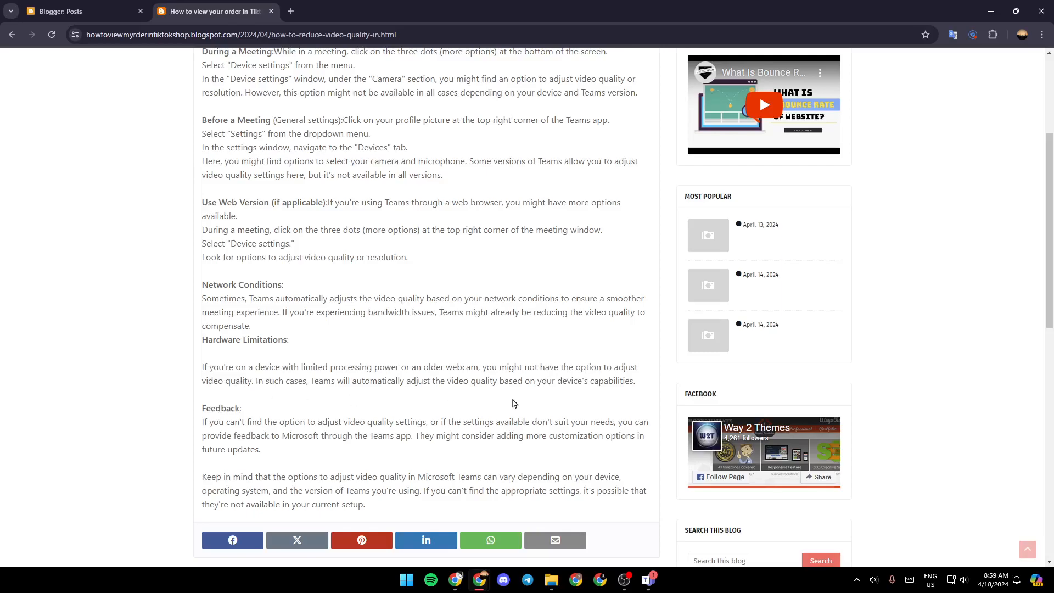
{"action": "mouse_move", "coordinate": [617, 405]}
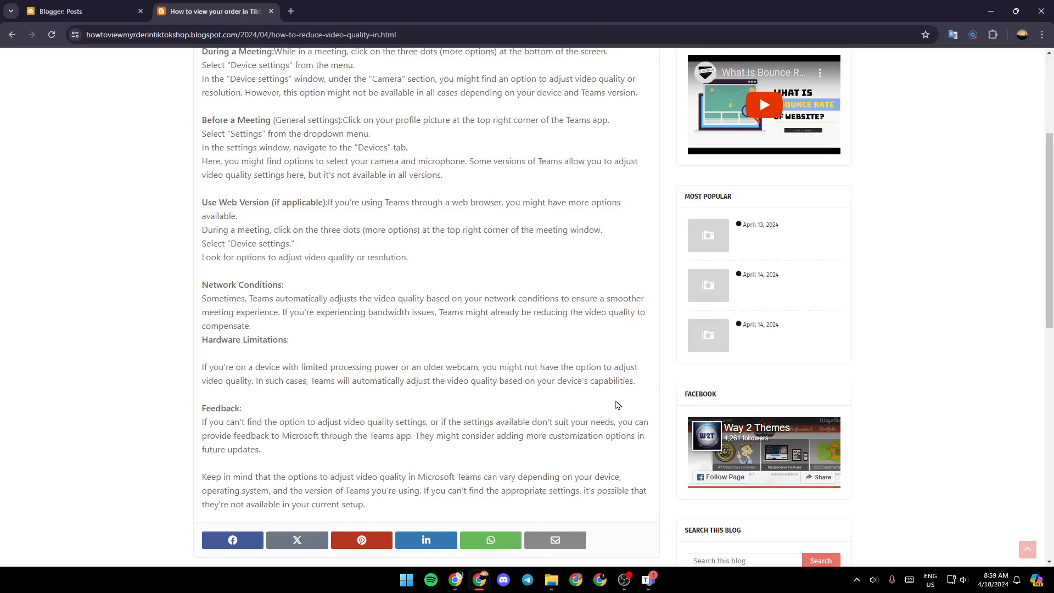
{"action": "mouse_move", "coordinate": [443, 345]}
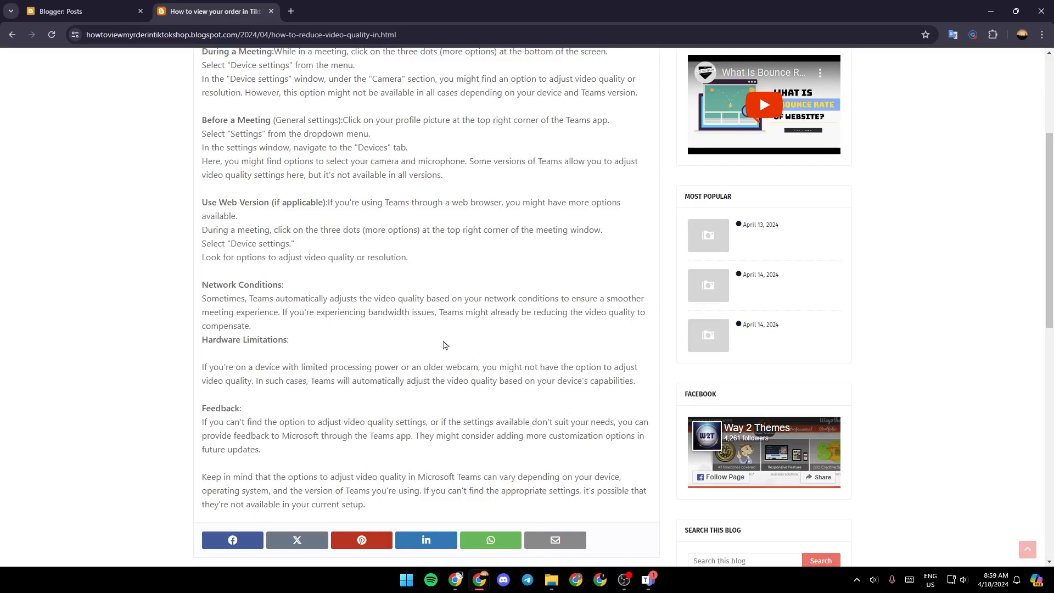
{"action": "mouse_move", "coordinate": [130, 338]}
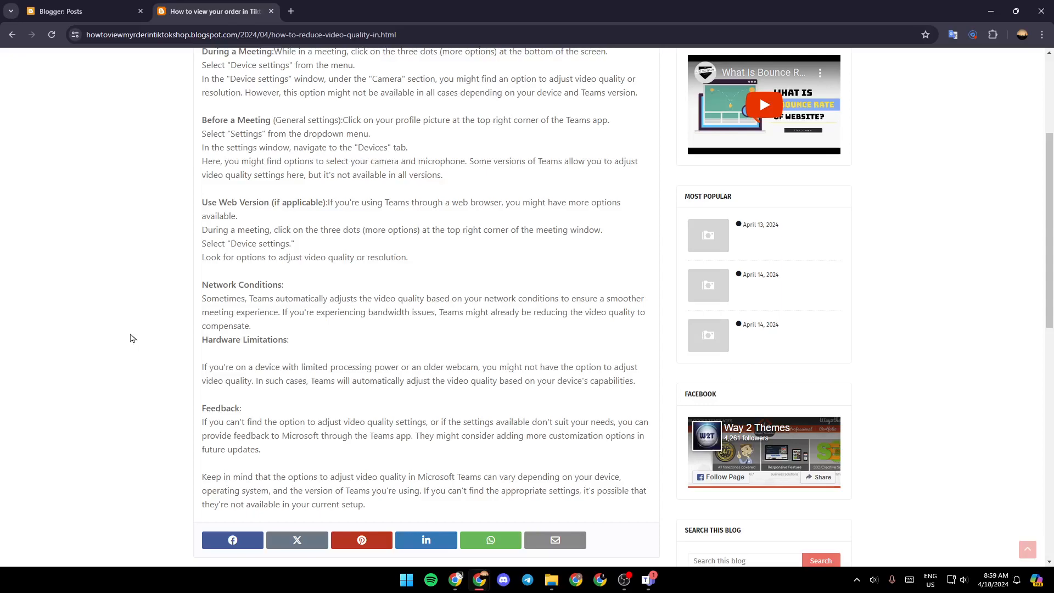